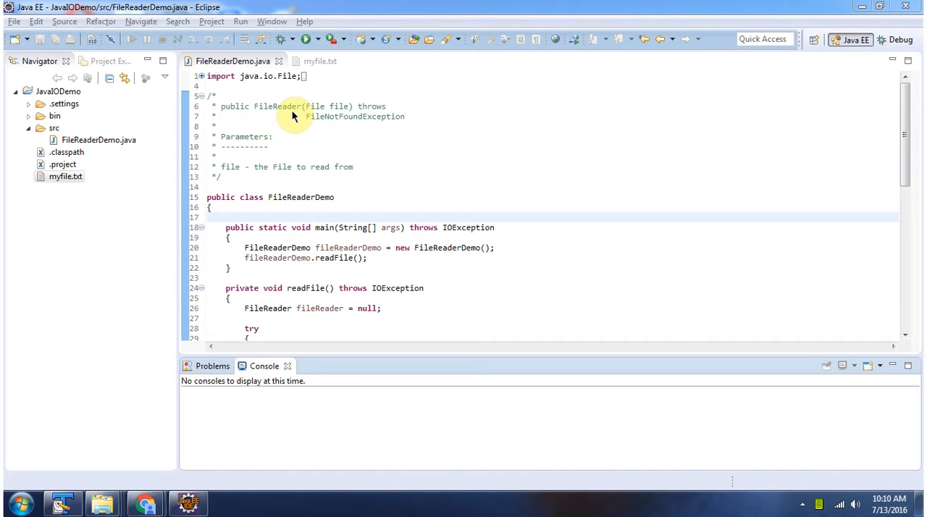
{"action": "mouse_move", "coordinate": [337, 116]}
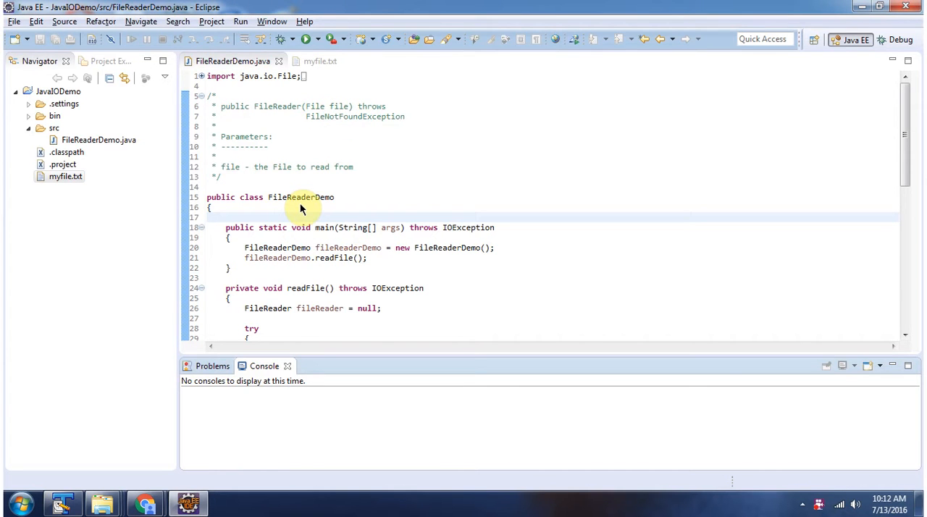
{"action": "mouse_move", "coordinate": [323, 234]}
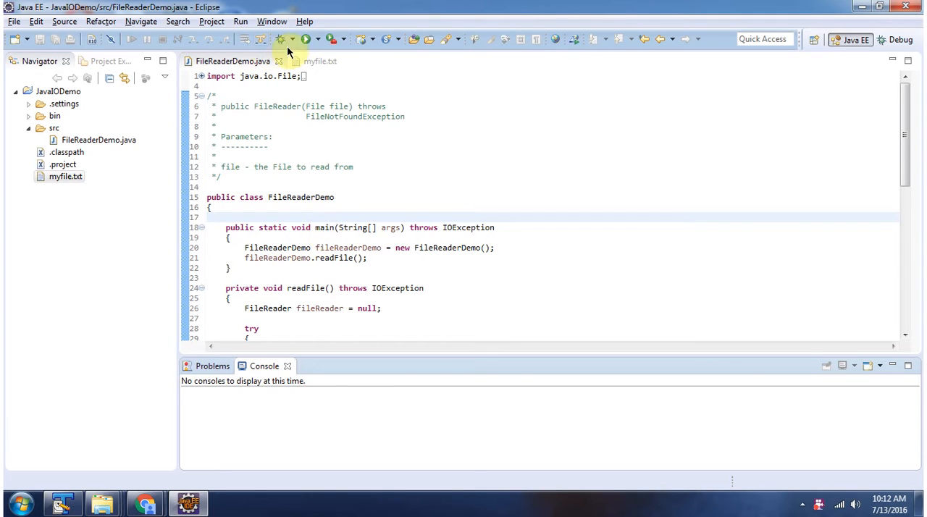
- Run FileReaderDemo, highlight the file variable, and view myfile.txt containing "Peter is coming to India."
{"action": "left_click", "coordinate": [306, 39]}
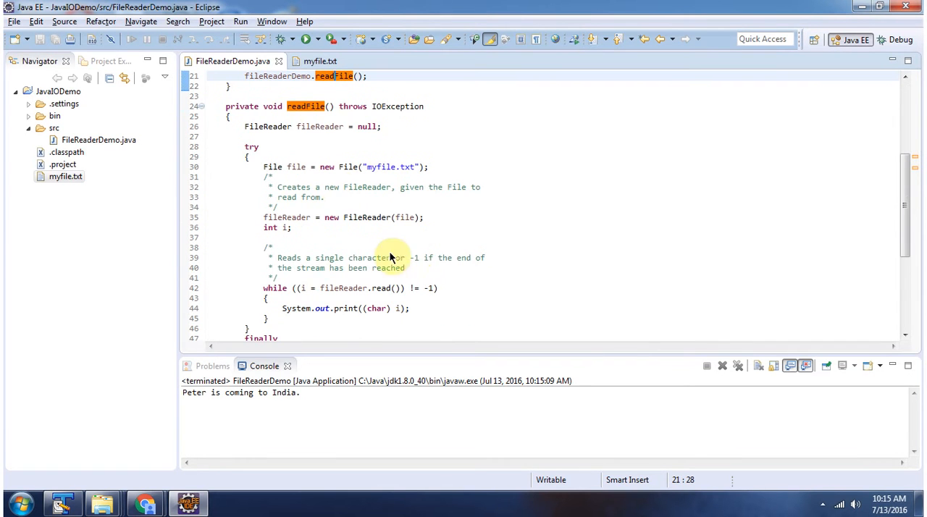
{"action": "mouse_move", "coordinate": [313, 222]}
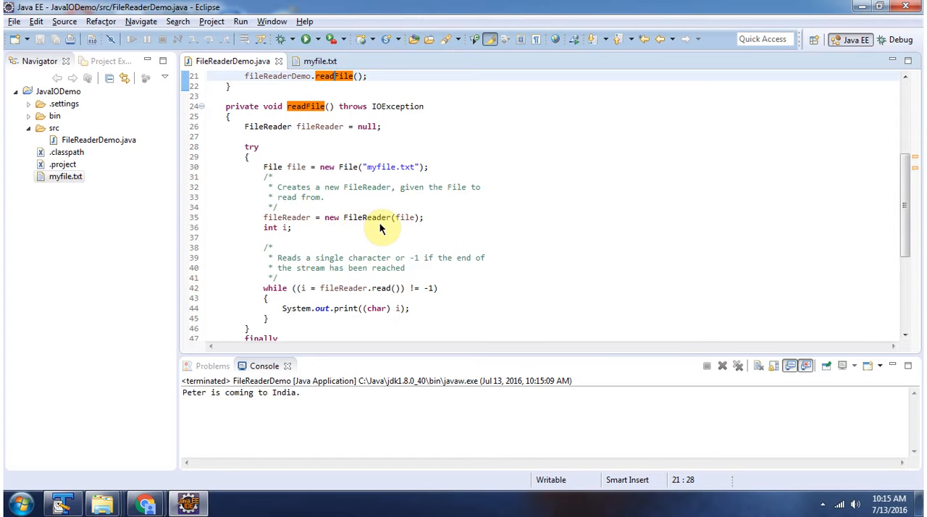
{"action": "left_click", "coordinate": [405, 217]}
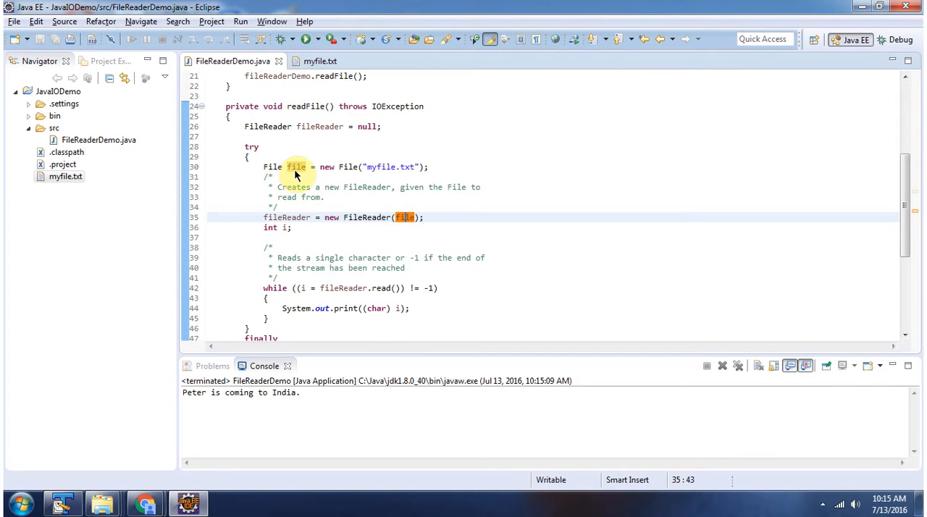
{"action": "mouse_move", "coordinate": [347, 178]}
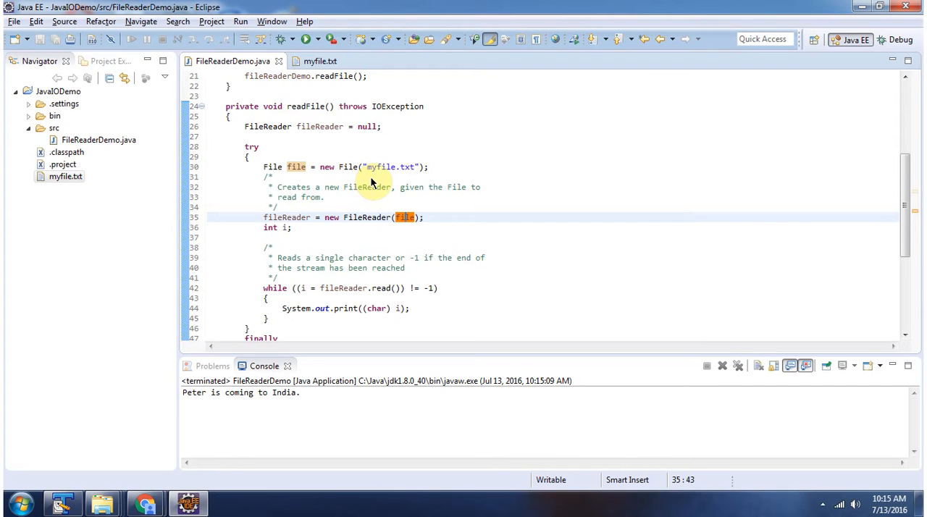
{"action": "mouse_move", "coordinate": [395, 178]}
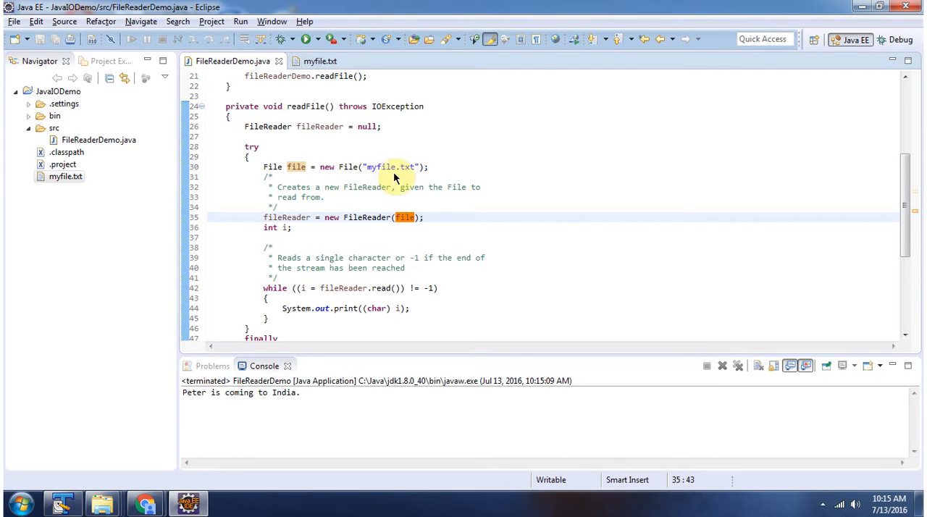
{"action": "double_click", "coordinate": [62, 176]}
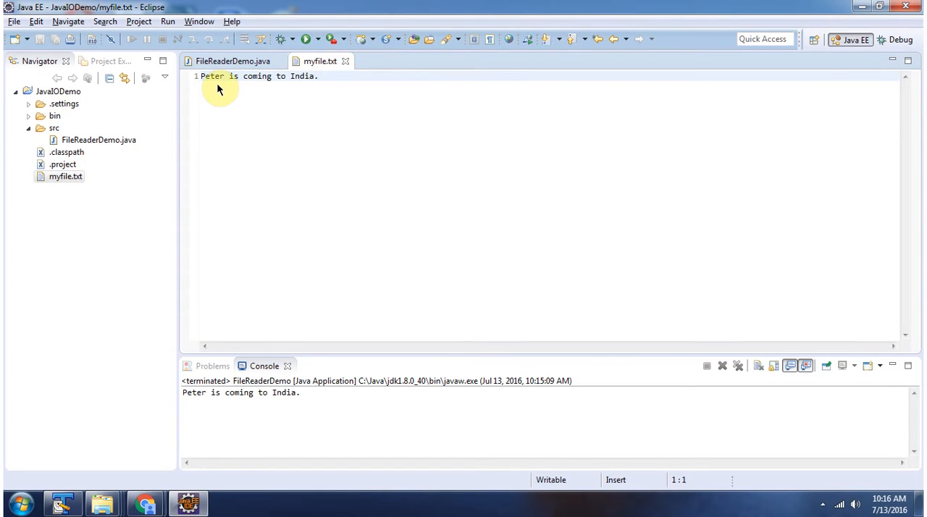
{"action": "mouse_move", "coordinate": [247, 93]}
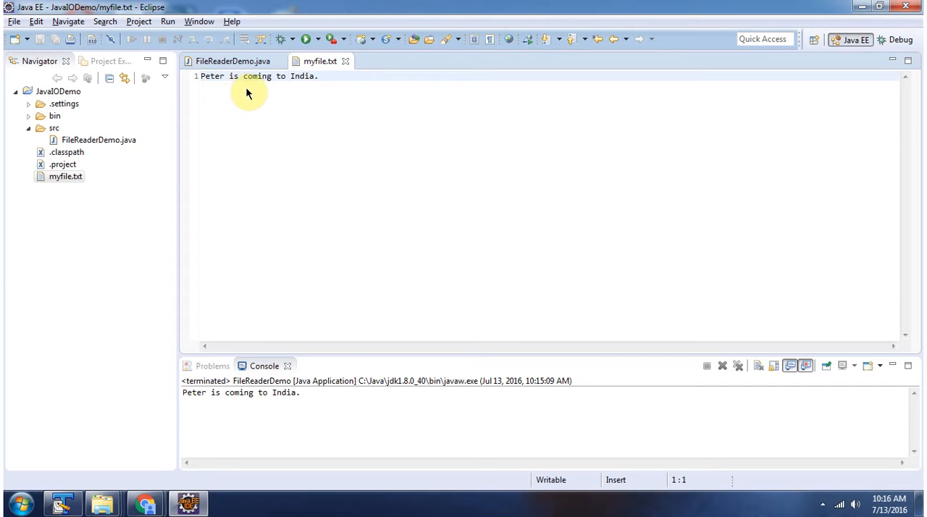
- Return from myfile.txt to the FileReaderDemo.java source with the readFile code
{"action": "left_click", "coordinate": [232, 61]}
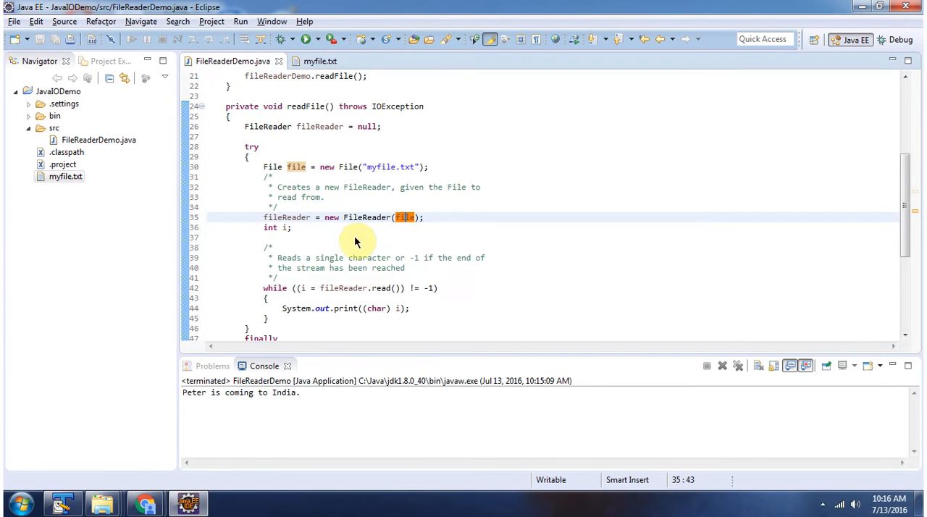
{"action": "scroll", "scroll_direction": "down", "scroll_amount": 3}
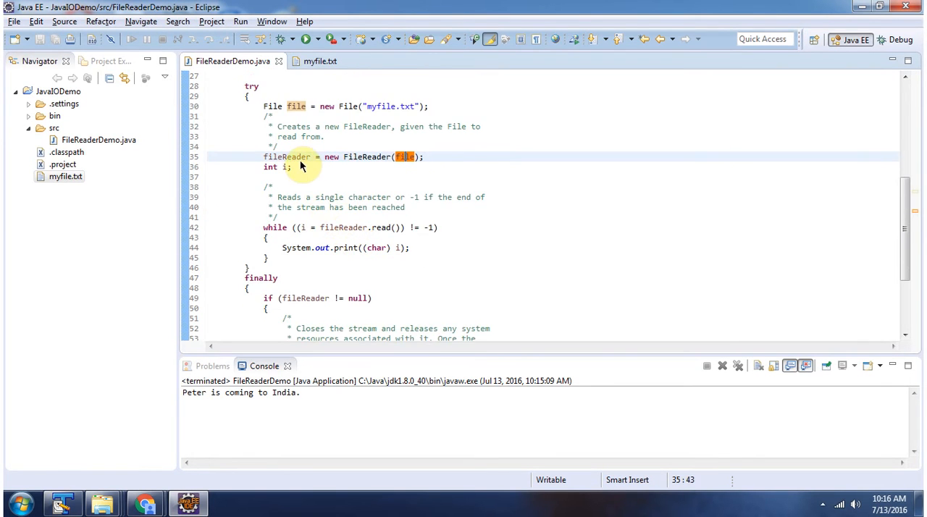
{"action": "mouse_move", "coordinate": [377, 233]}
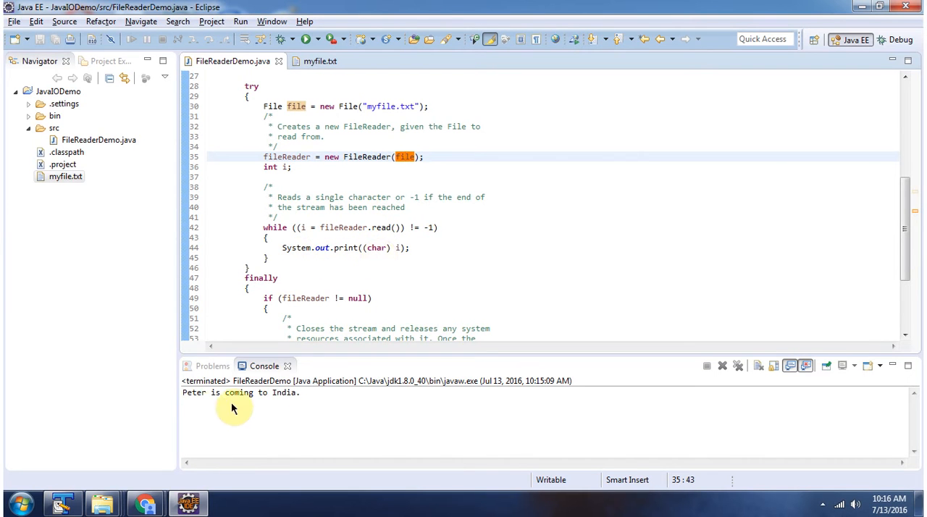
{"action": "mouse_move", "coordinate": [378, 298]}
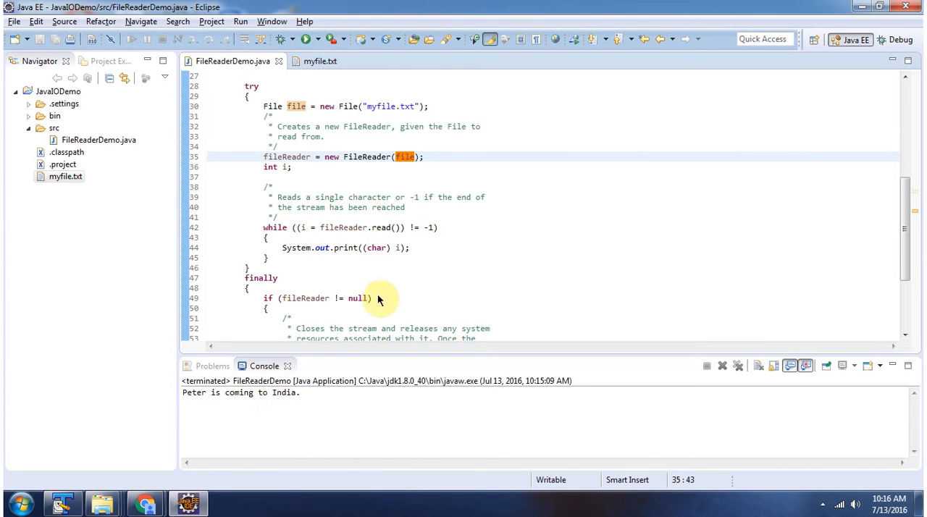
{"action": "scroll", "scroll_direction": "down", "scroll_amount": 3}
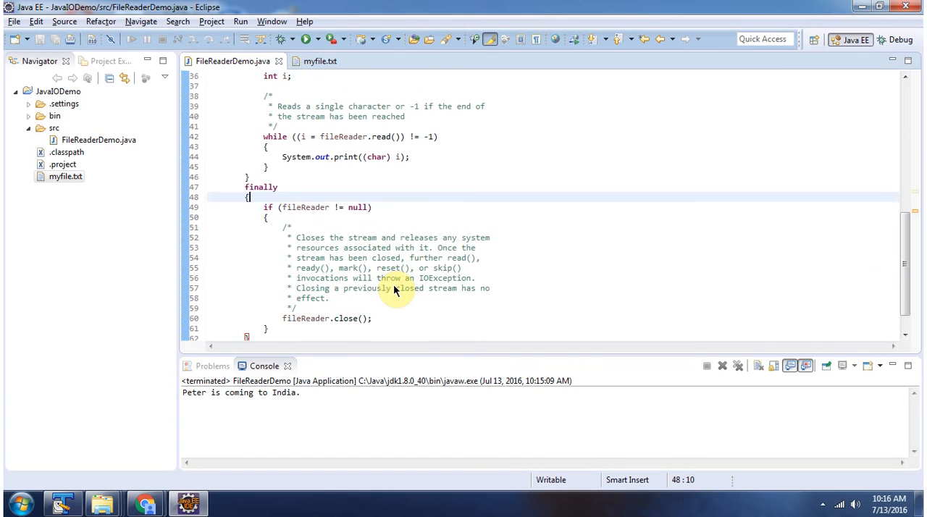
{"action": "scroll", "scroll_direction": "down", "scroll_amount": 3}
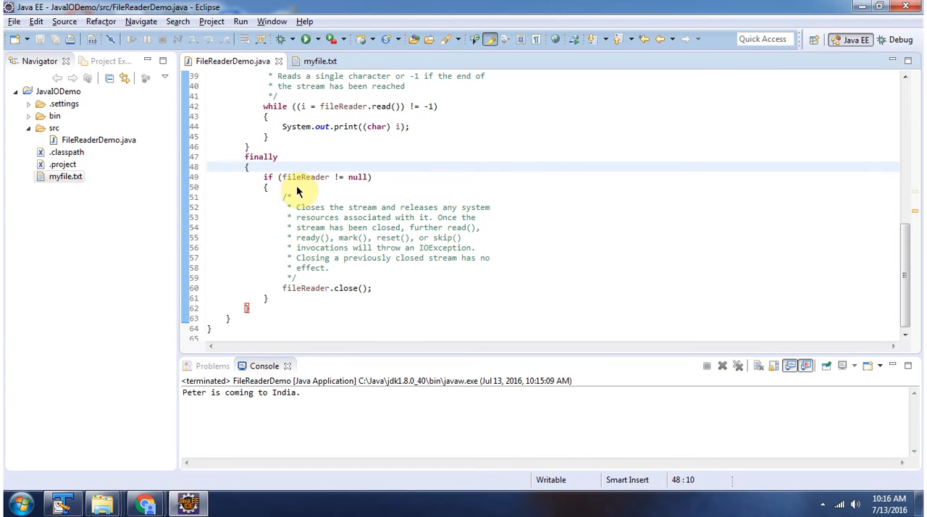